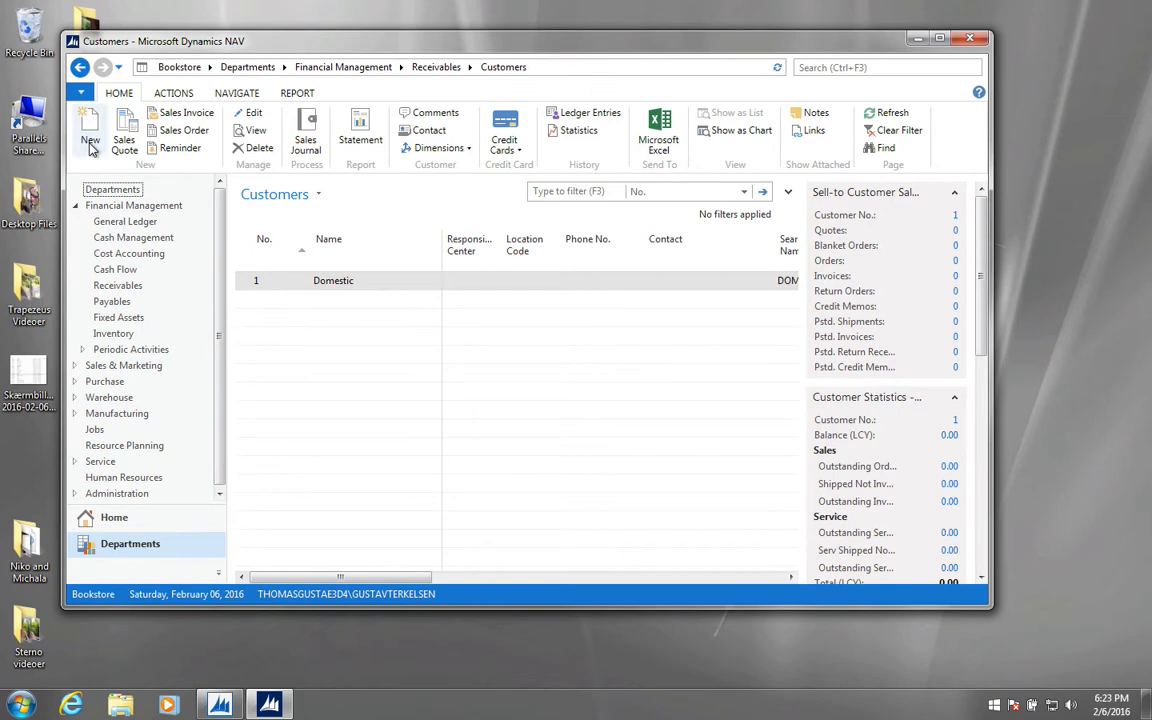
# - Create a customer manually numbered 833838 and save its card
pyautogui.click(90, 130)
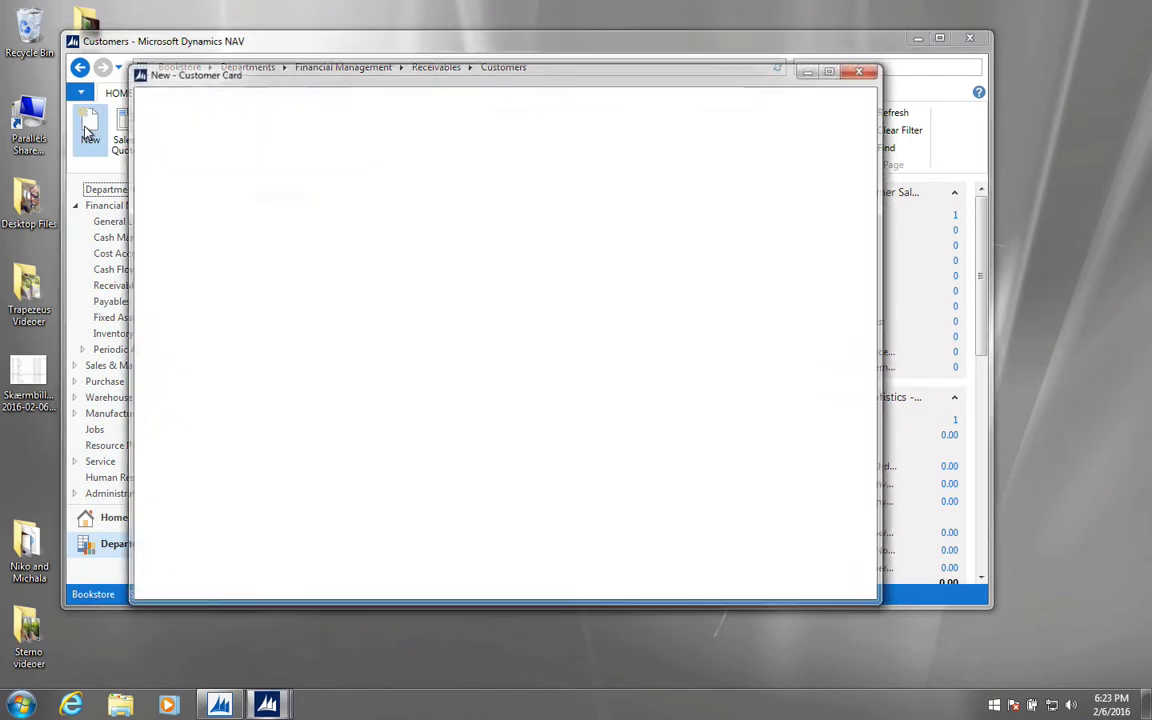
pyautogui.click(90, 136)
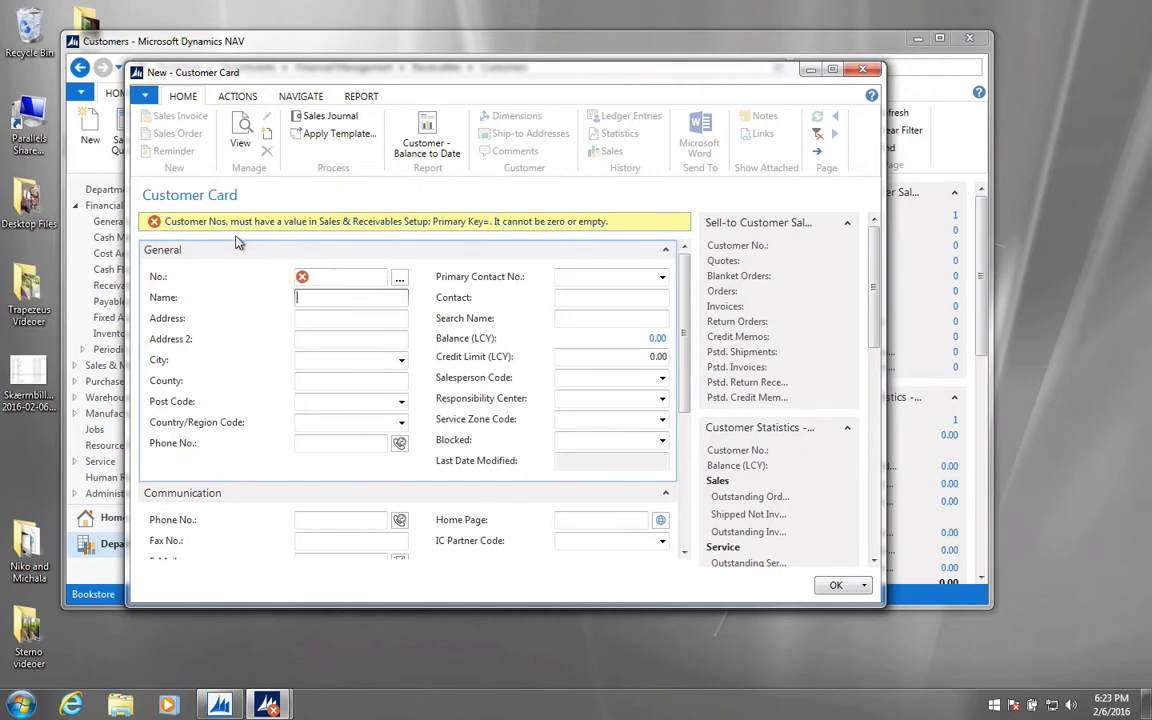
pyautogui.click(340, 276)
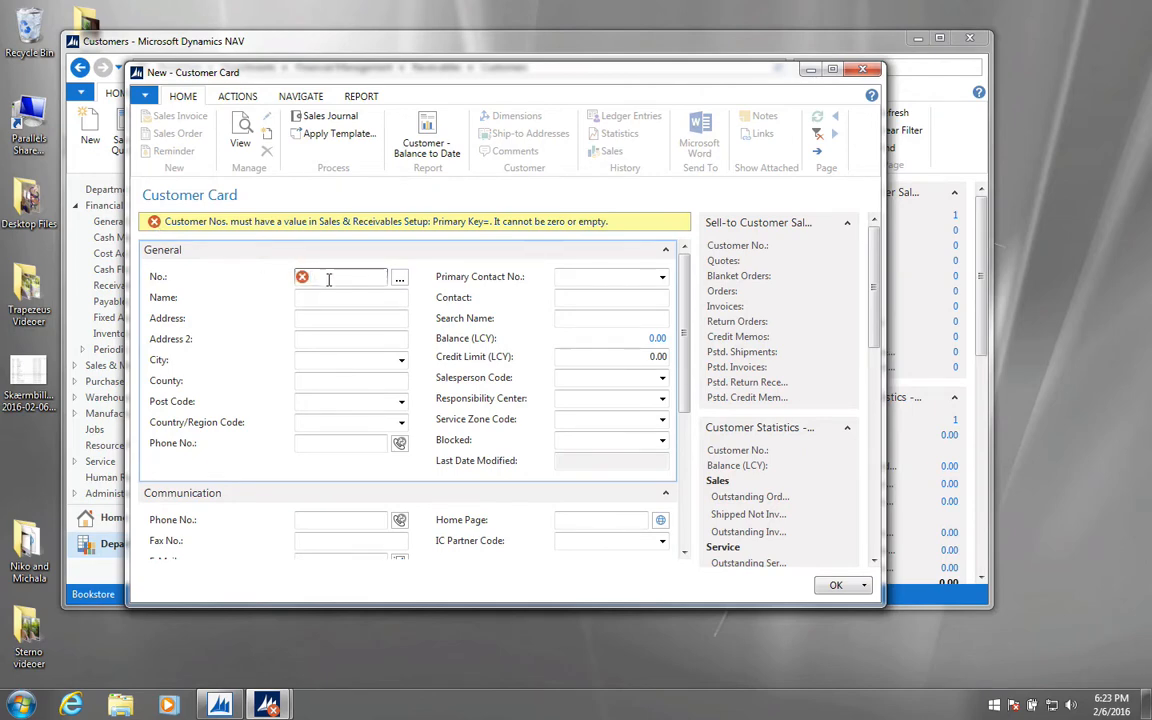
pyautogui.write('833838')
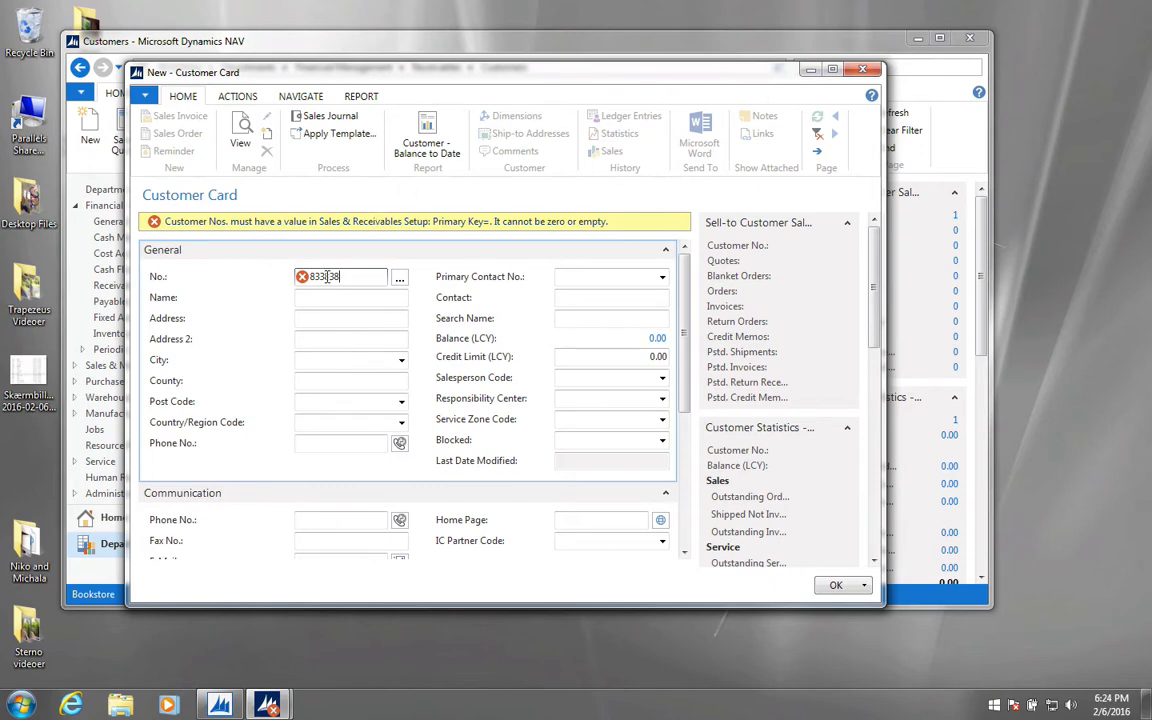
pyautogui.tripleClick(340, 276)
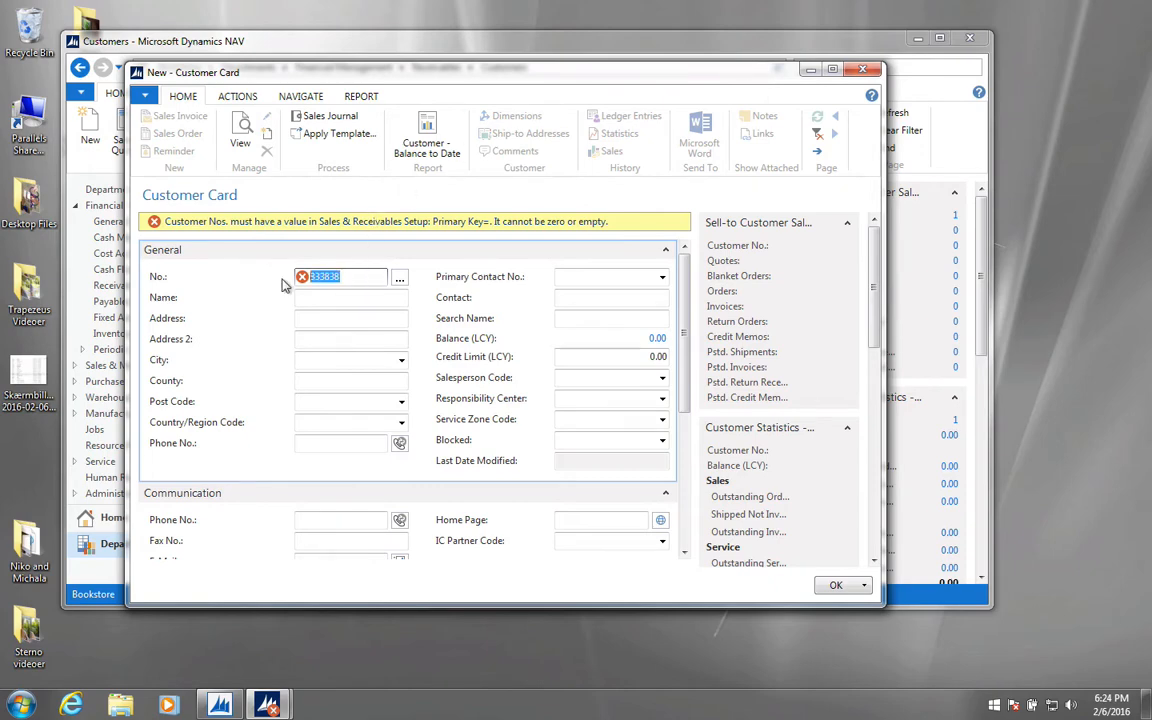
pyautogui.moveTo(318, 290)
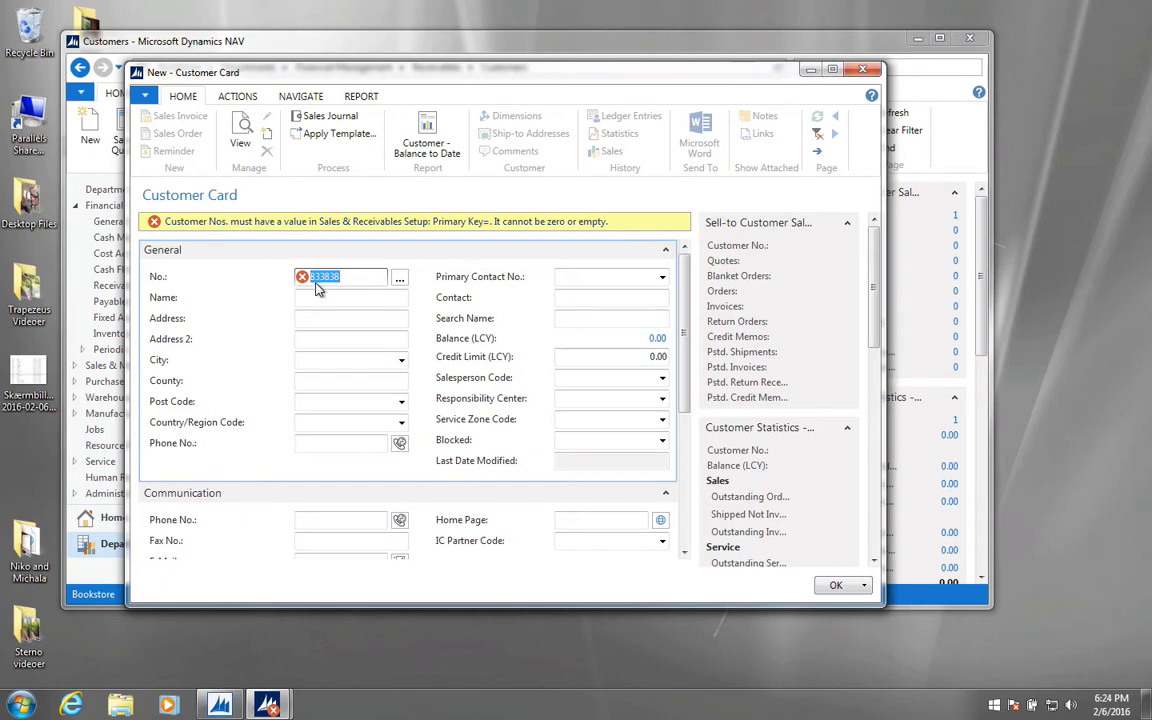
pyautogui.click(864, 68)
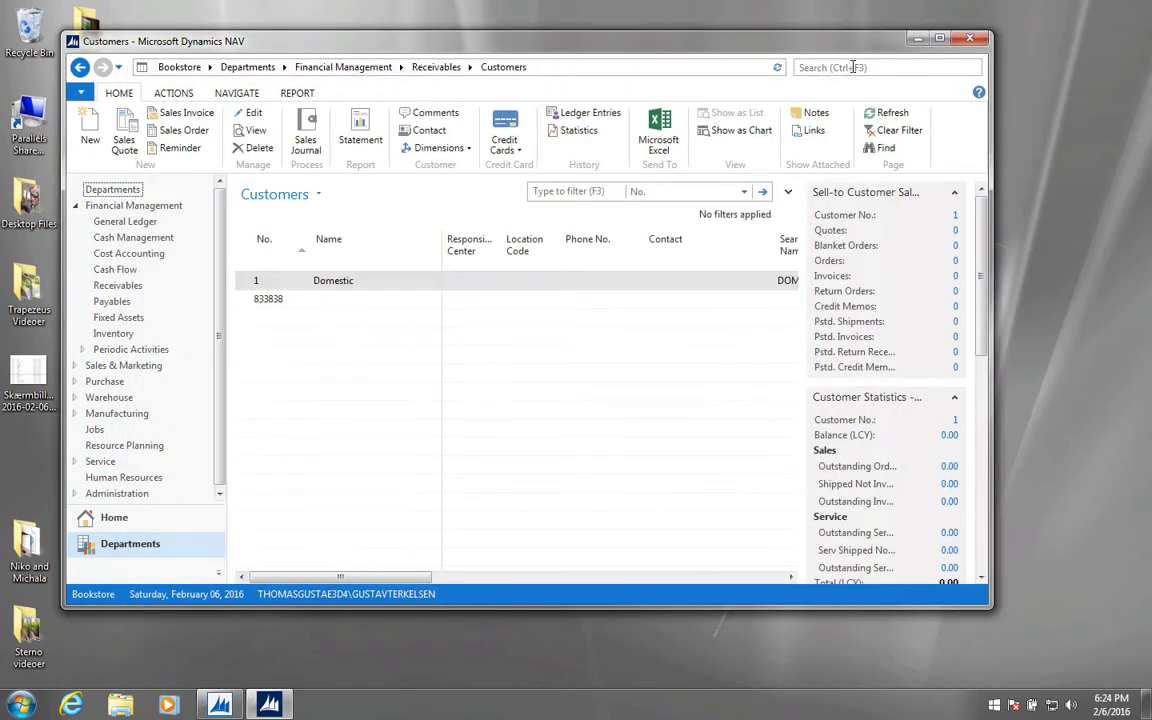
# - Add a No. Series line with code CUST and description Customers via the No. Series page
pyautogui.click(884, 68)
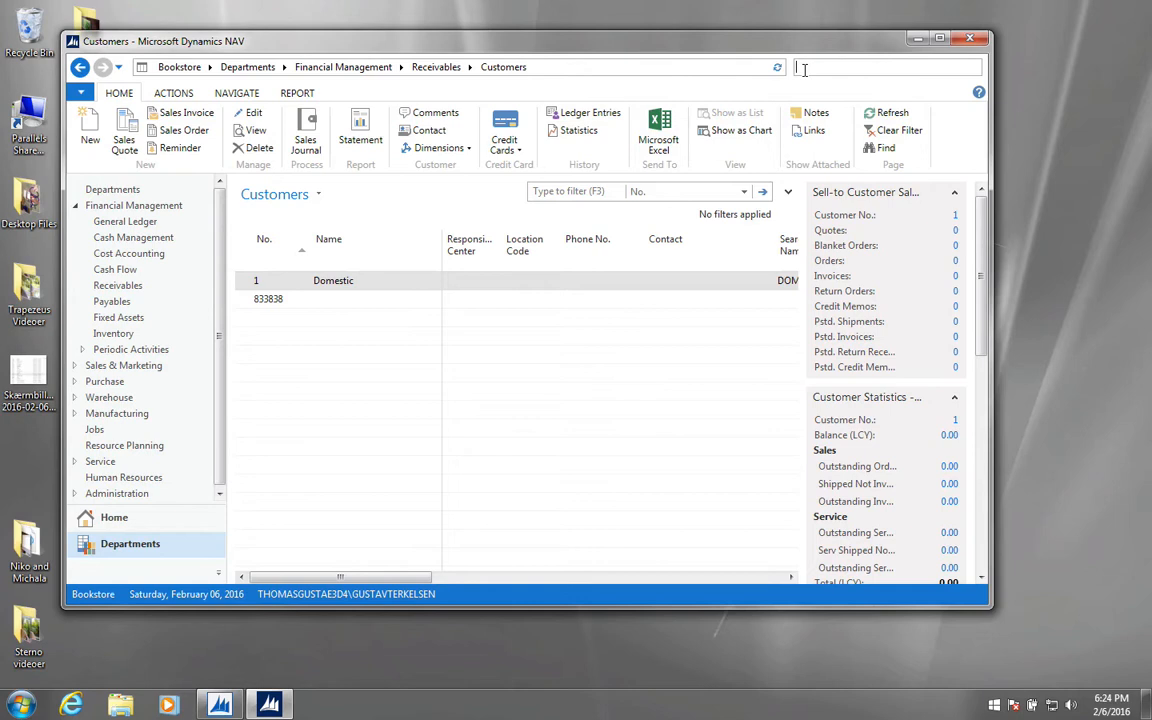
pyautogui.write('no ser')
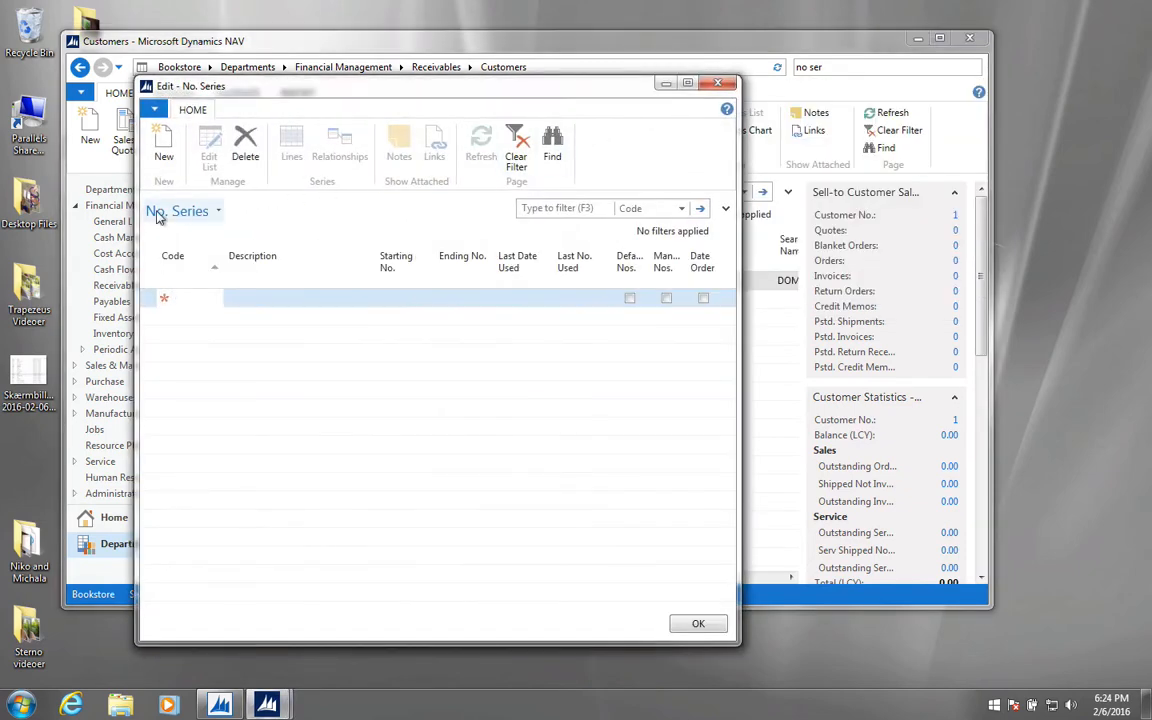
pyautogui.click(180, 296)
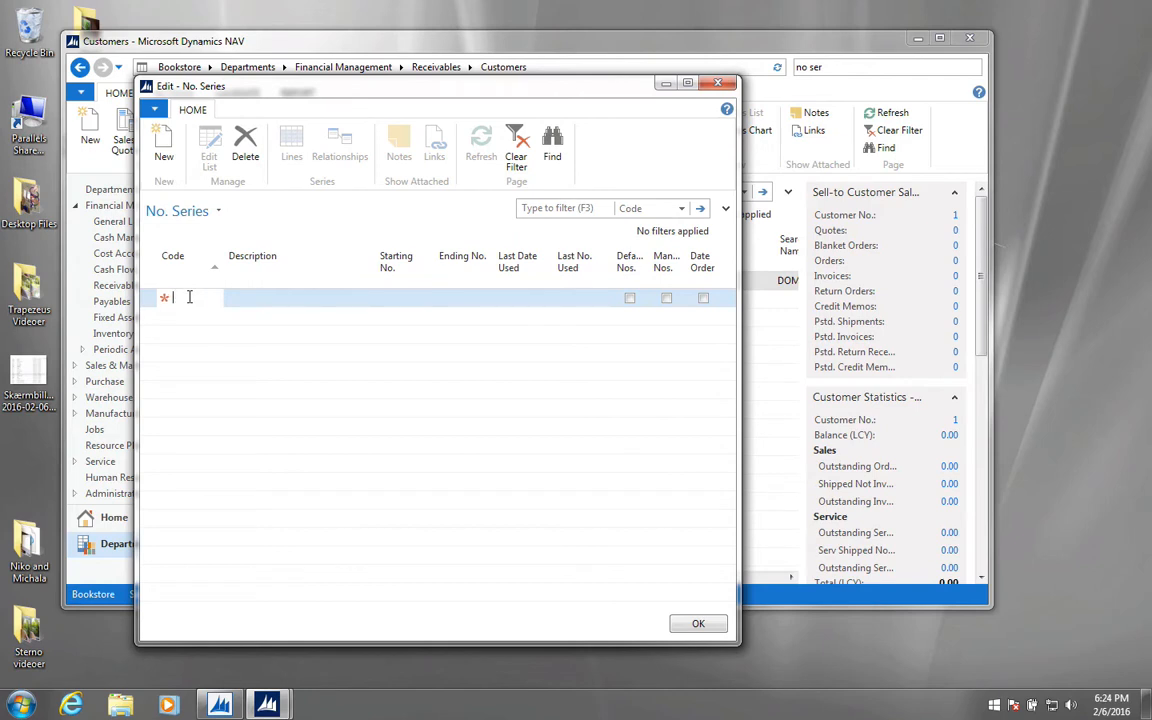
pyautogui.write('cust')
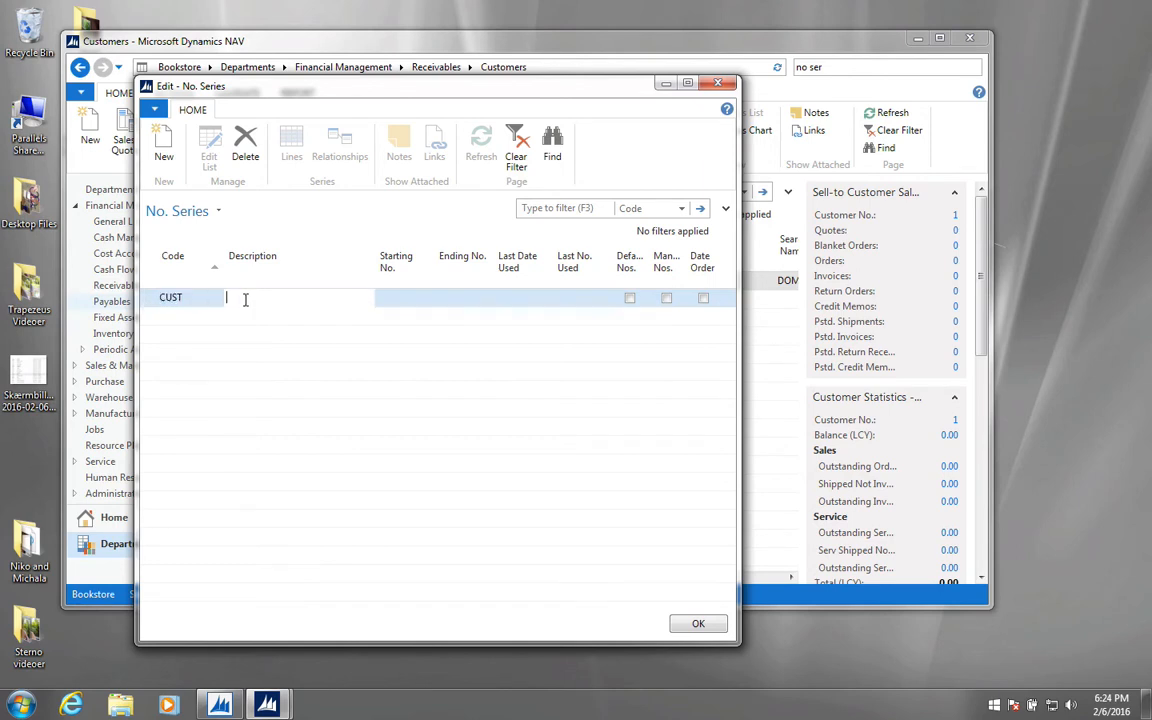
pyautogui.write('Customers')
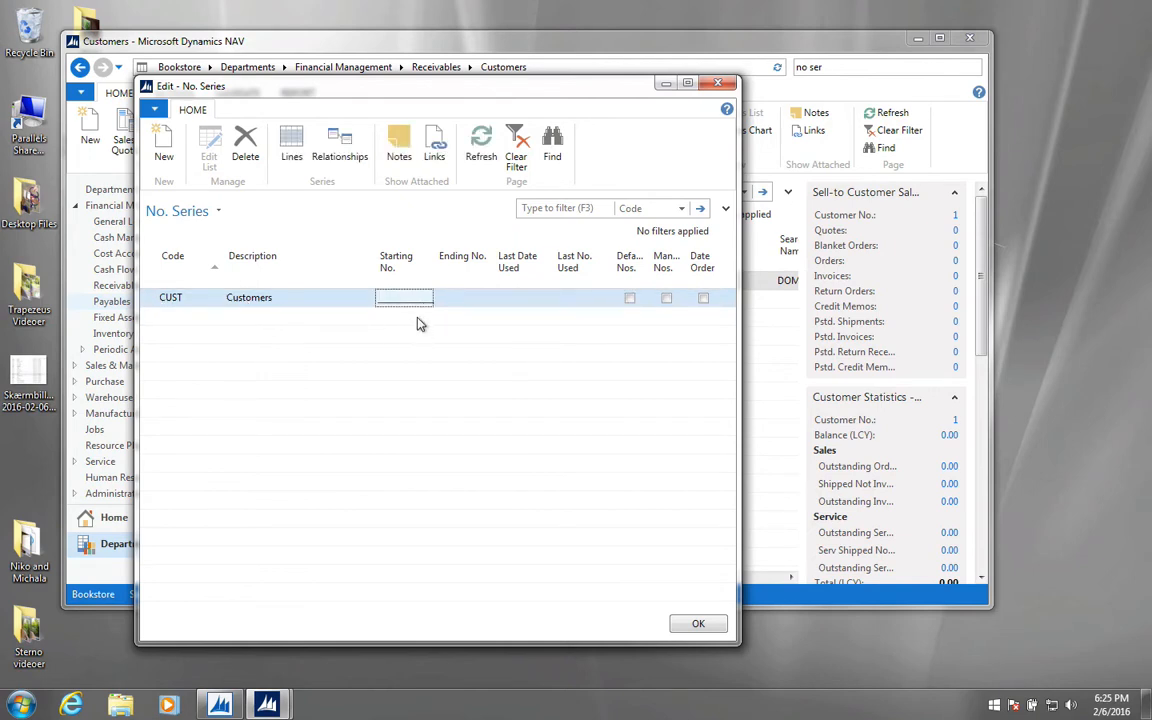
pyautogui.moveTo(218, 304)
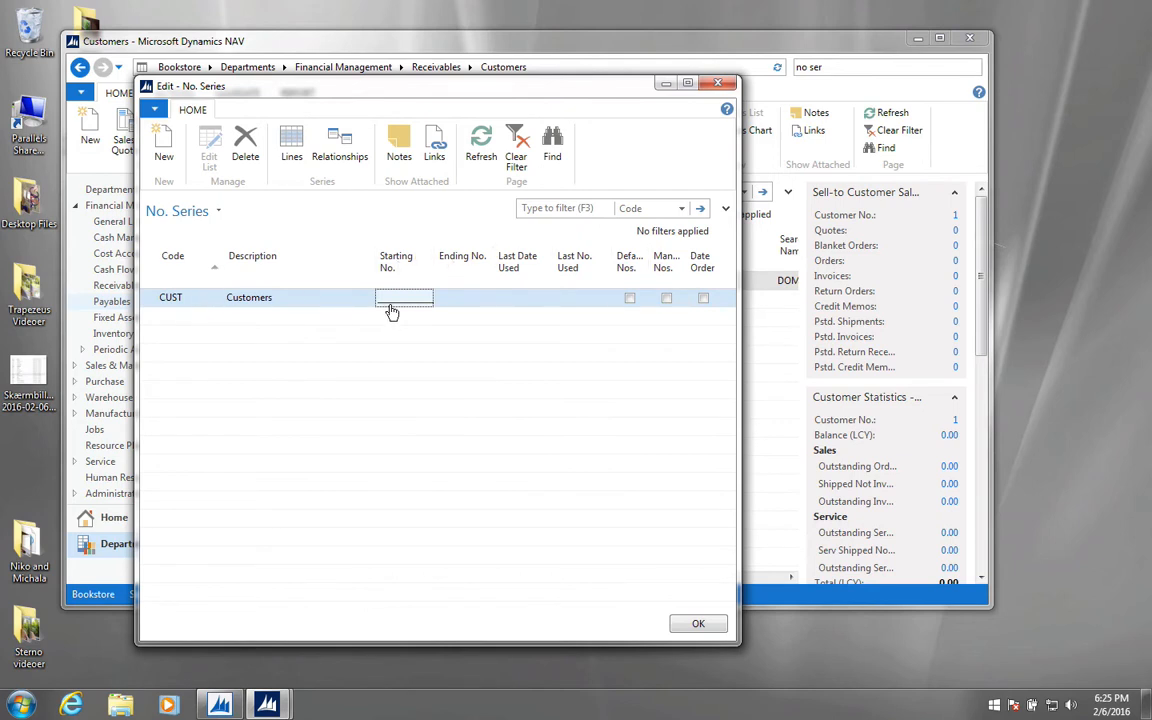
pyautogui.moveTo(392, 276)
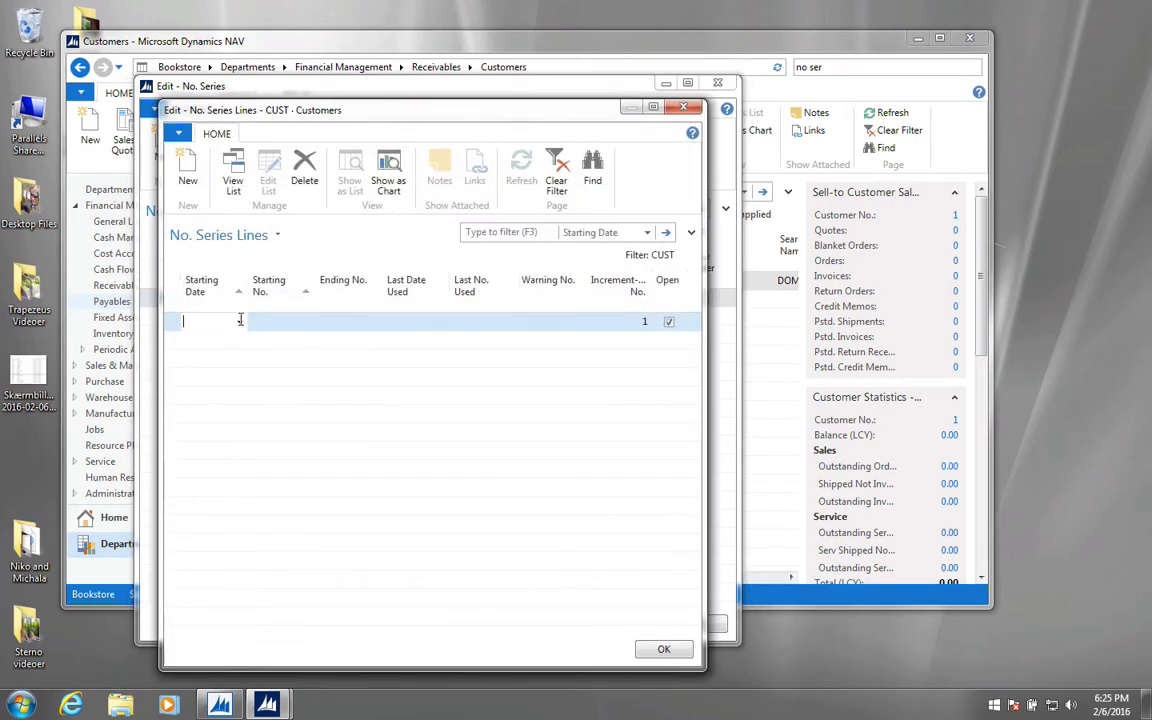
pyautogui.moveTo(240, 322)
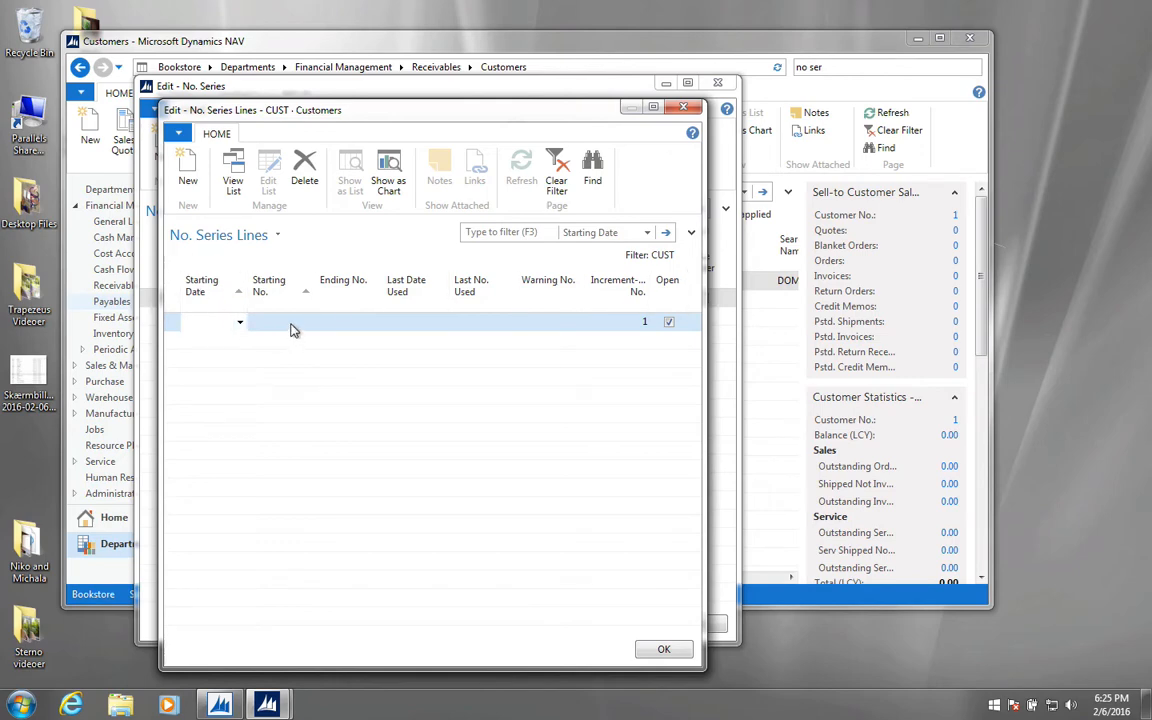
# - Enter starting number CUST00001 and ending number CUST99999 on the CUST series line
pyautogui.click(272, 320)
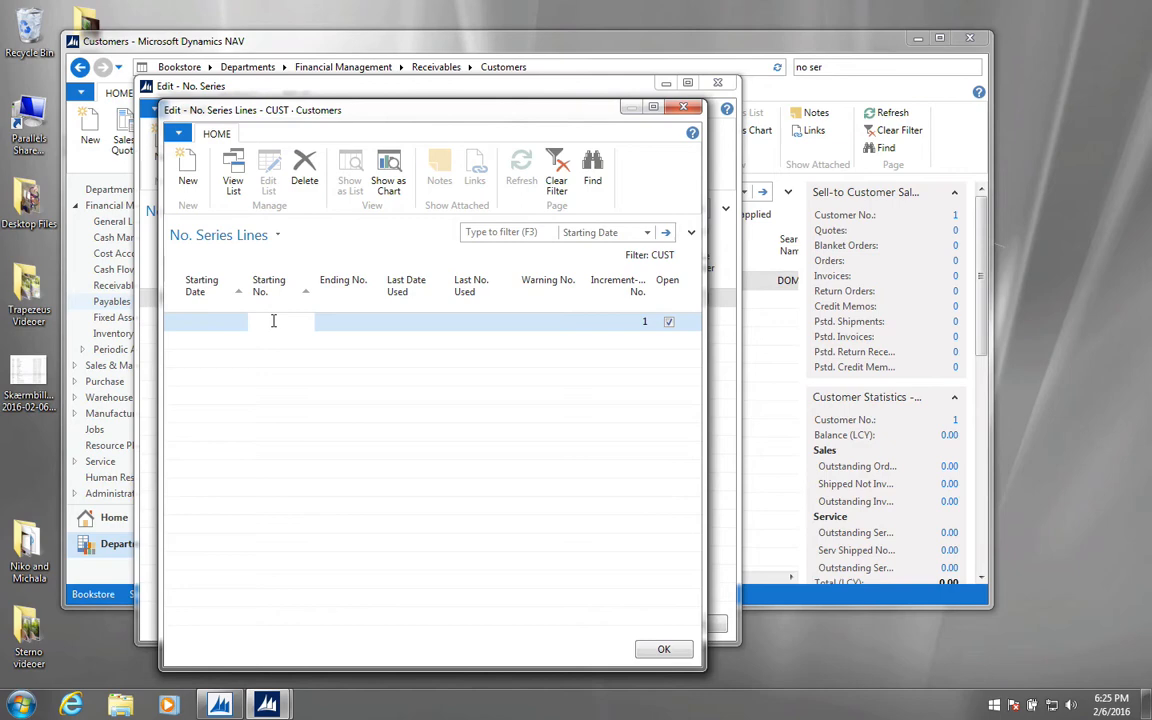
pyautogui.click(272, 320)
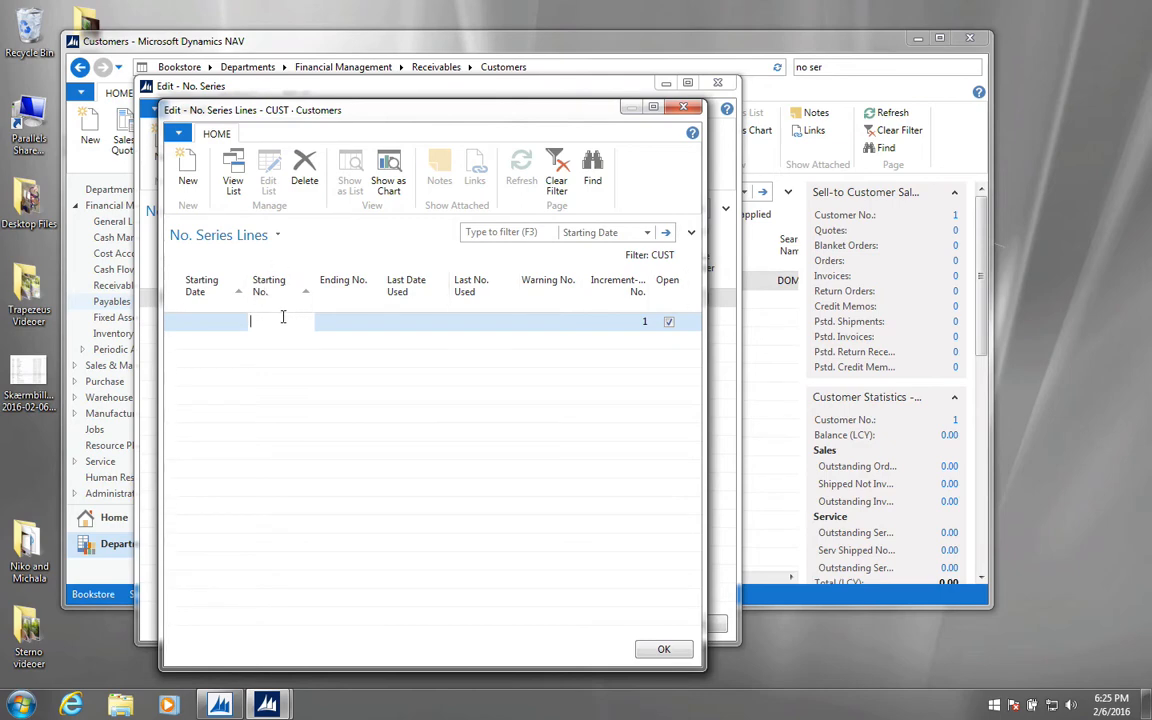
pyautogui.write('cust')
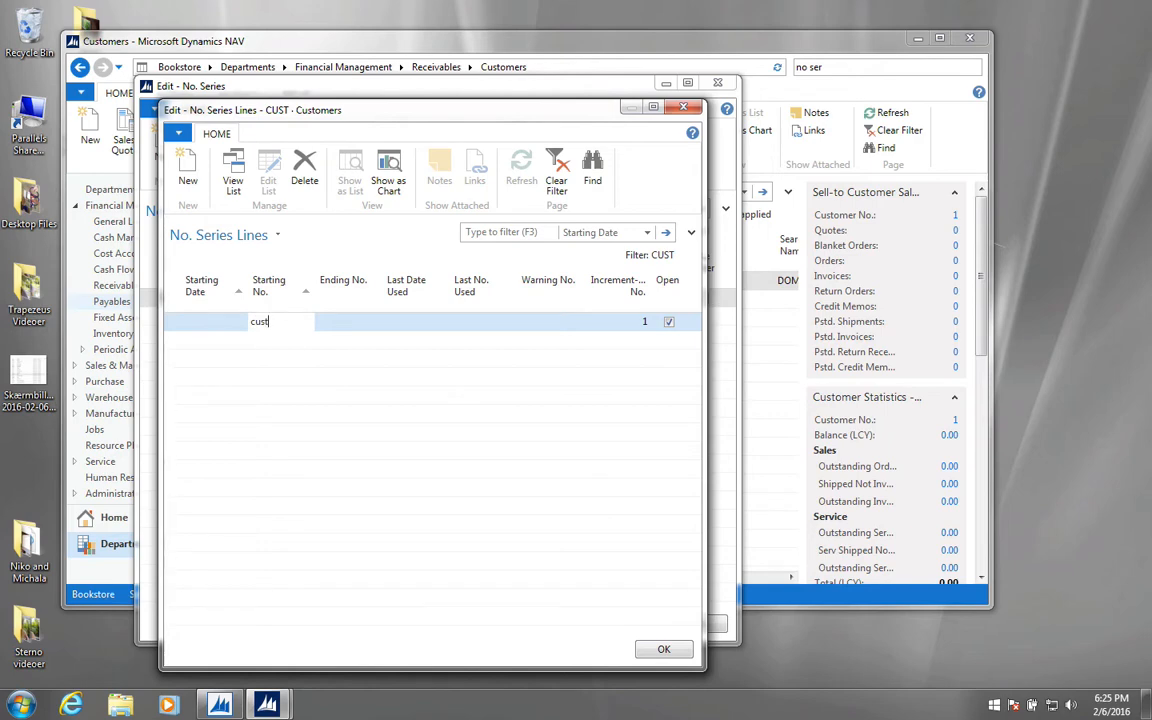
pyautogui.write('0000')
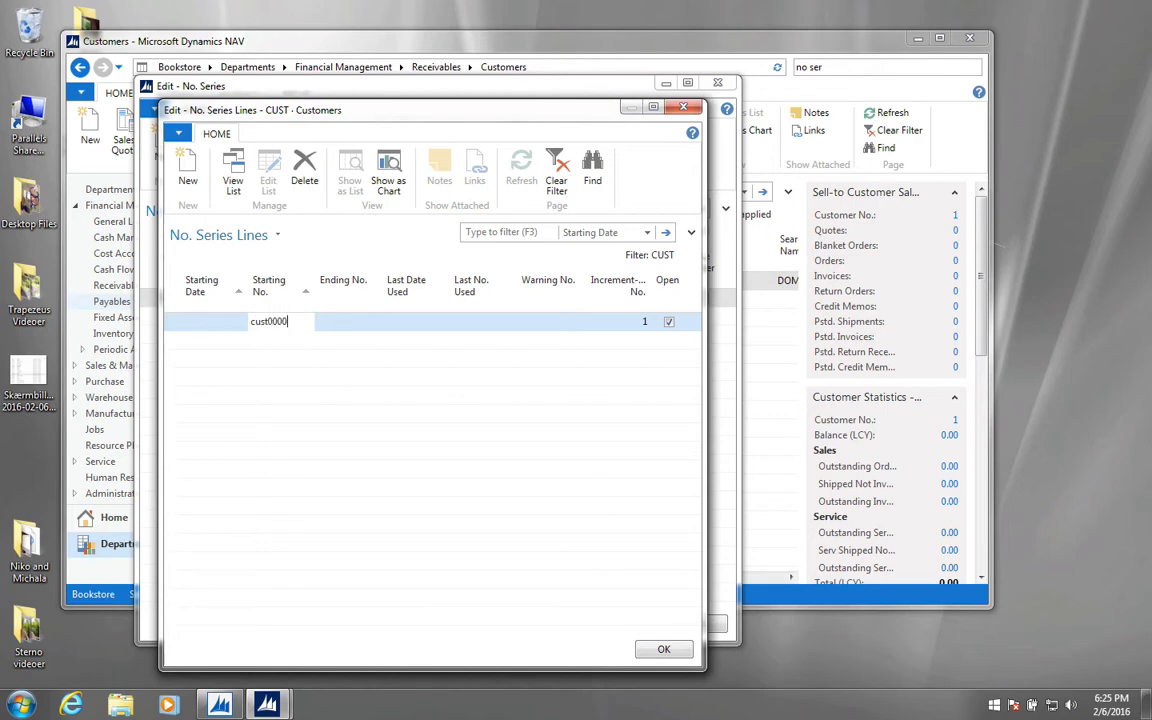
pyautogui.write('CUST00001')
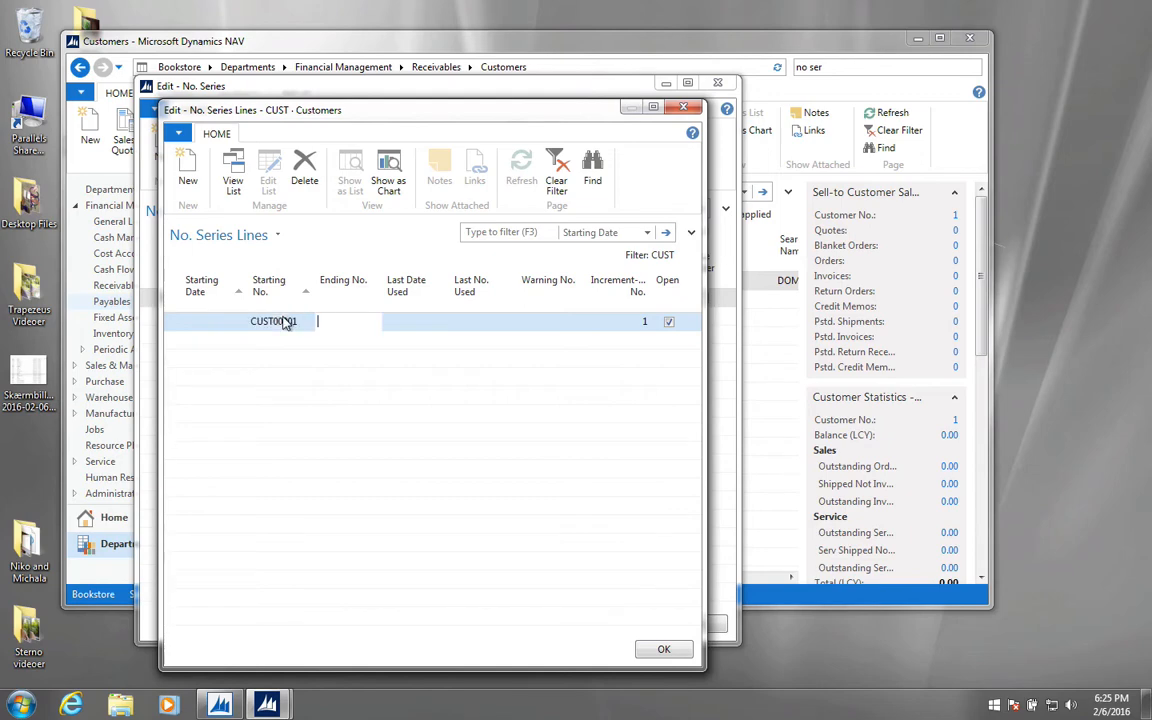
pyautogui.write('cust')
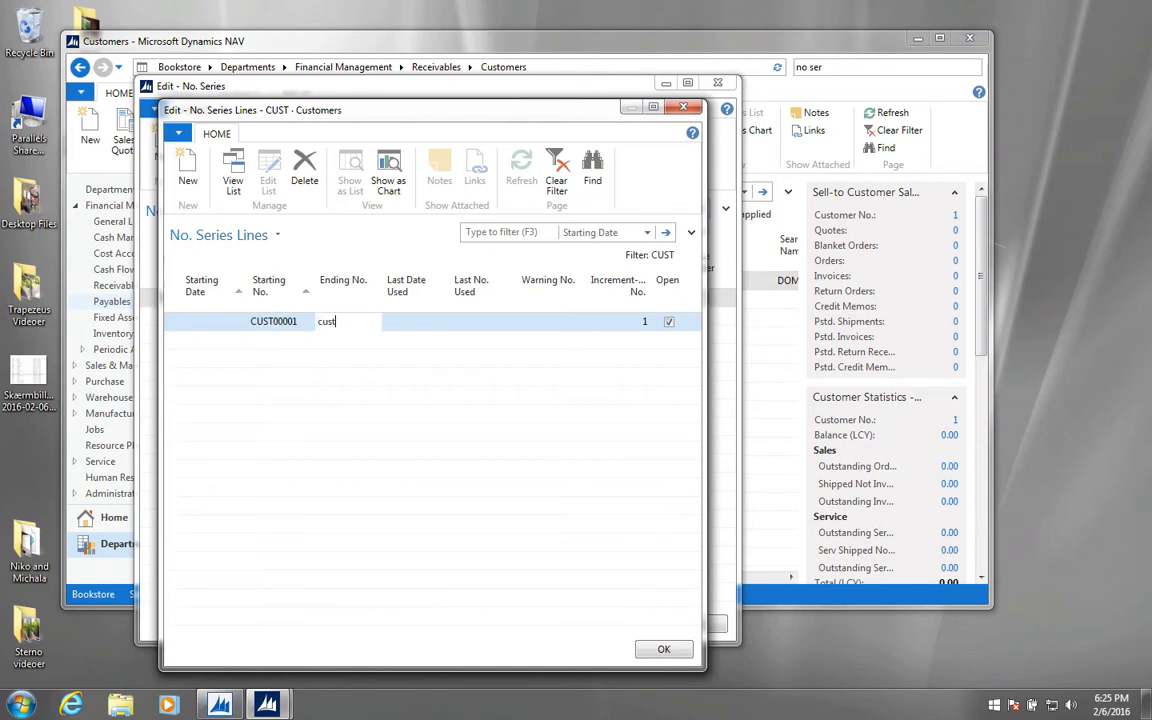
pyautogui.write('99999')
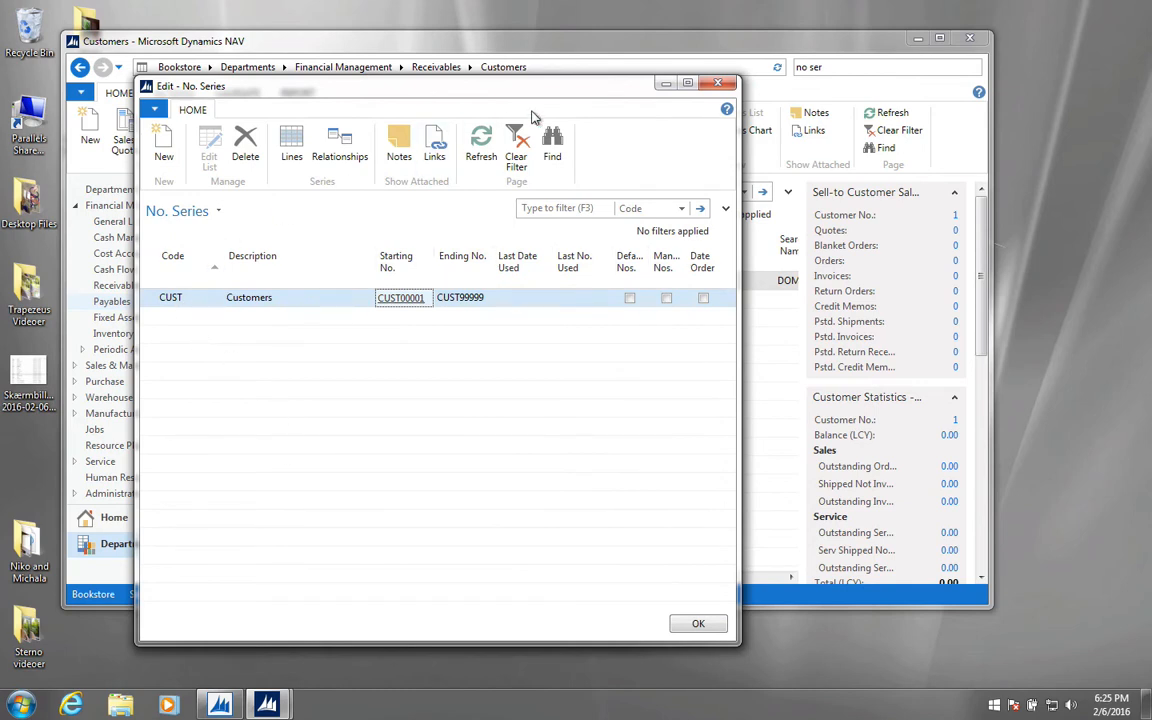
pyautogui.moveTo(624, 96)
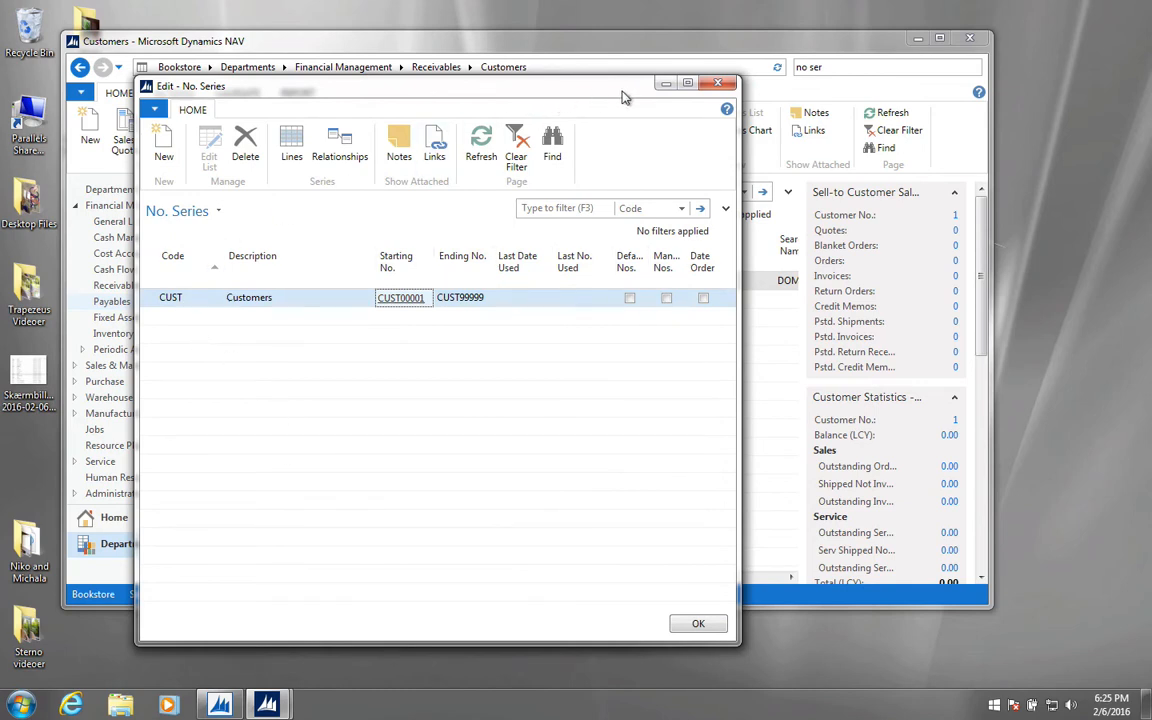
pyautogui.moveTo(738, 180)
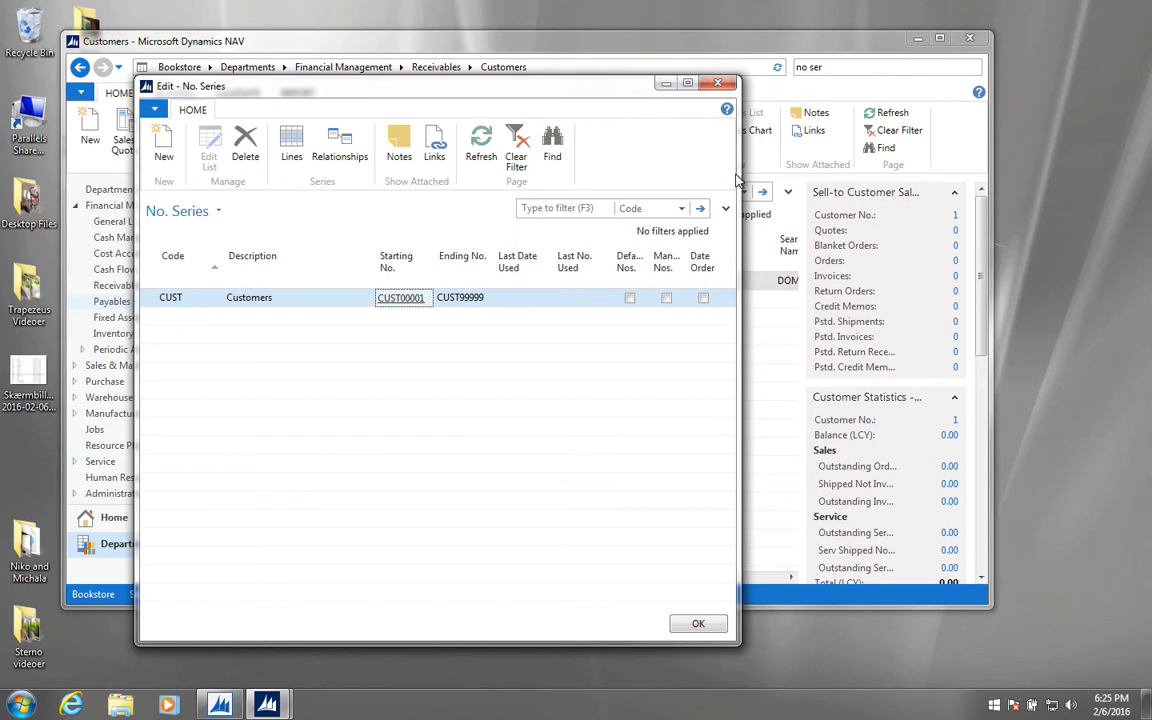
pyautogui.moveTo(616, 96)
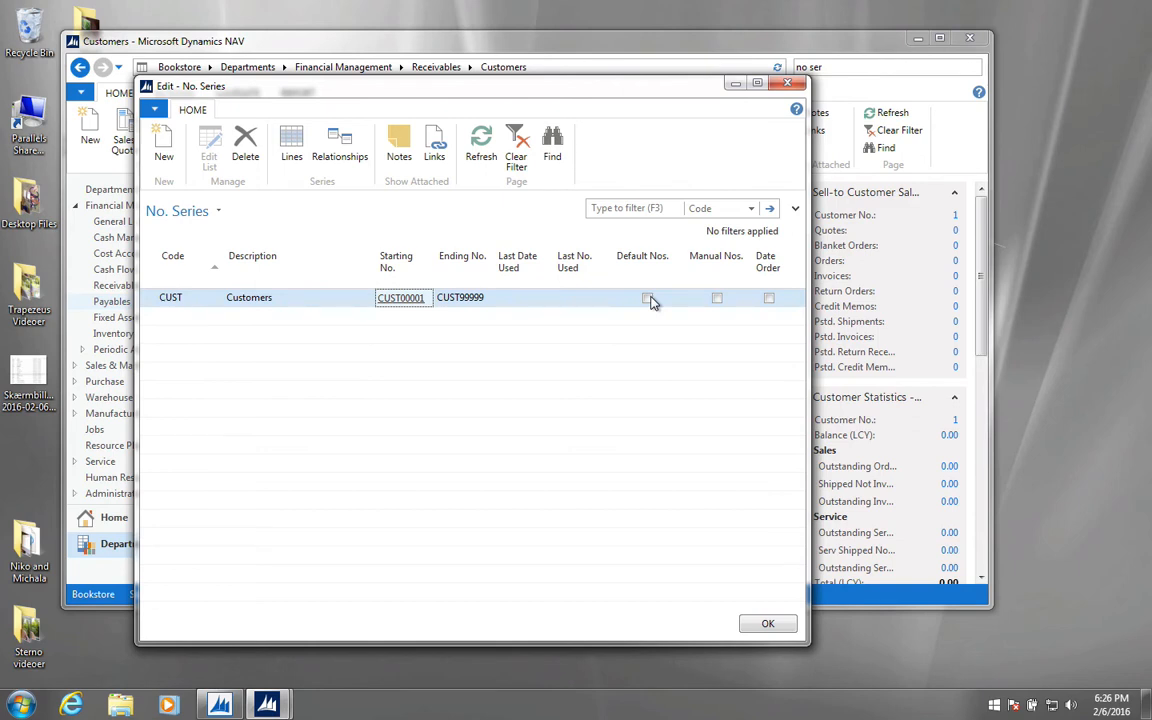
# - Enable Default Nos. for the CUST series and confirm the No. Series list
pyautogui.click(648, 296)
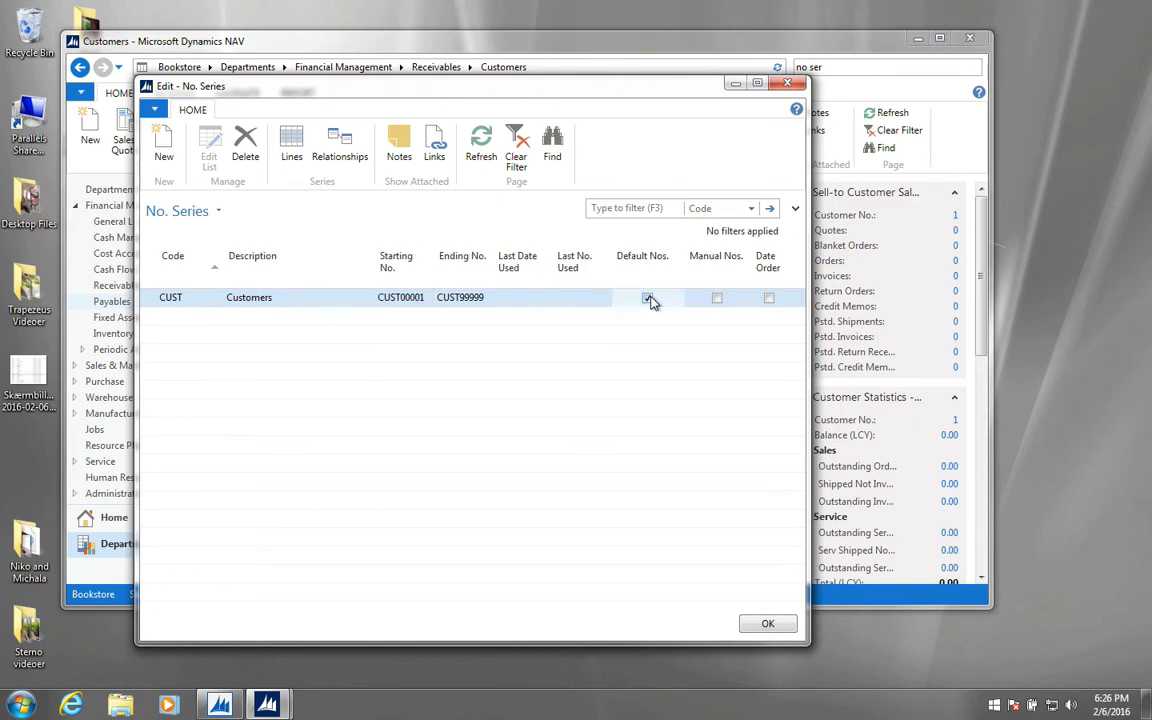
pyautogui.click(648, 296)
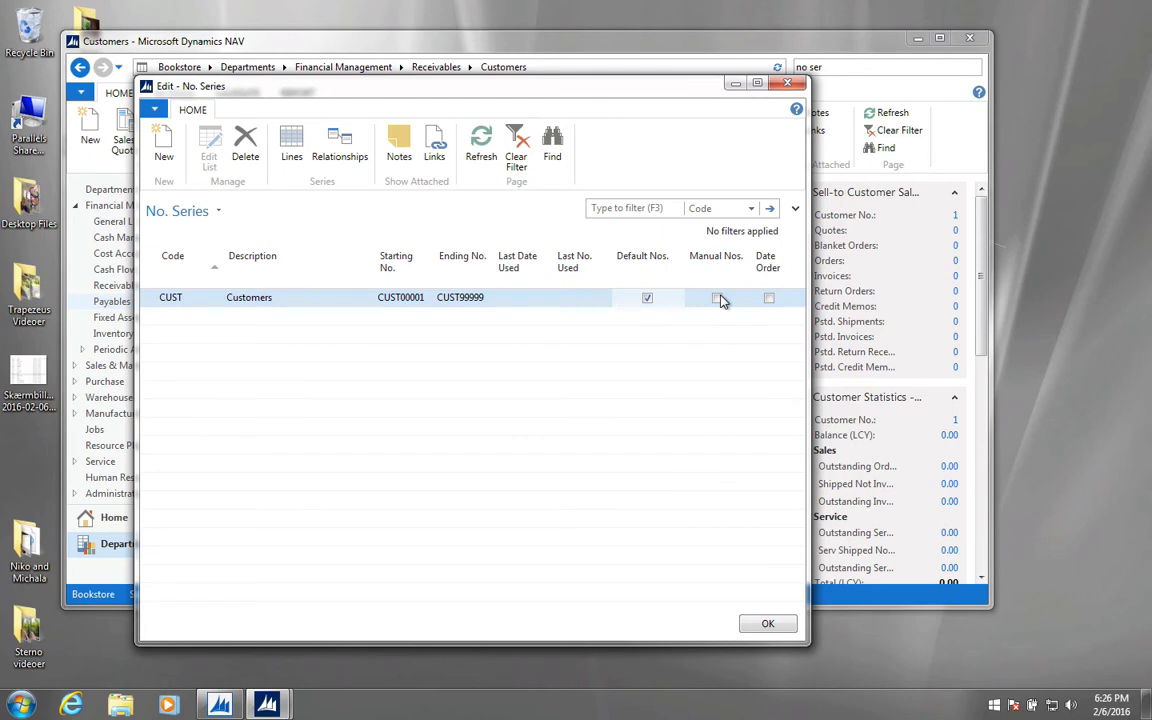
pyautogui.moveTo(720, 304)
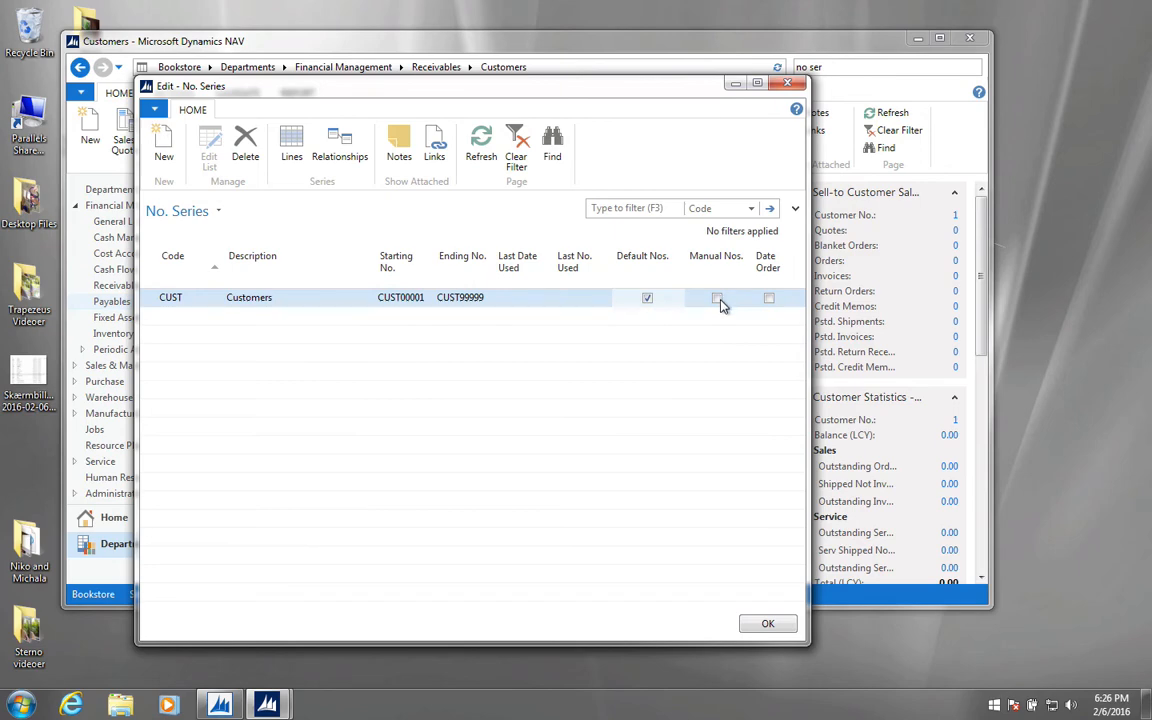
pyautogui.click(716, 296)
pyautogui.write('s')
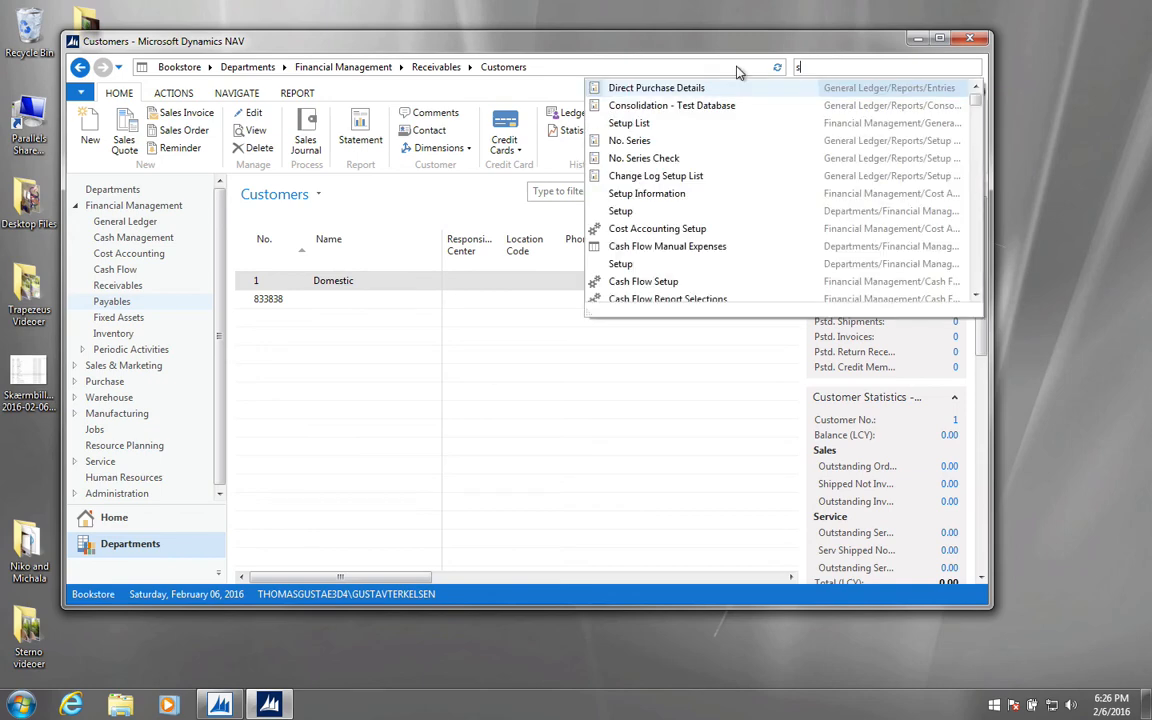
# - Search 'sales set' and go to the Sales & Receivables Setup page
pyautogui.write('ales an')
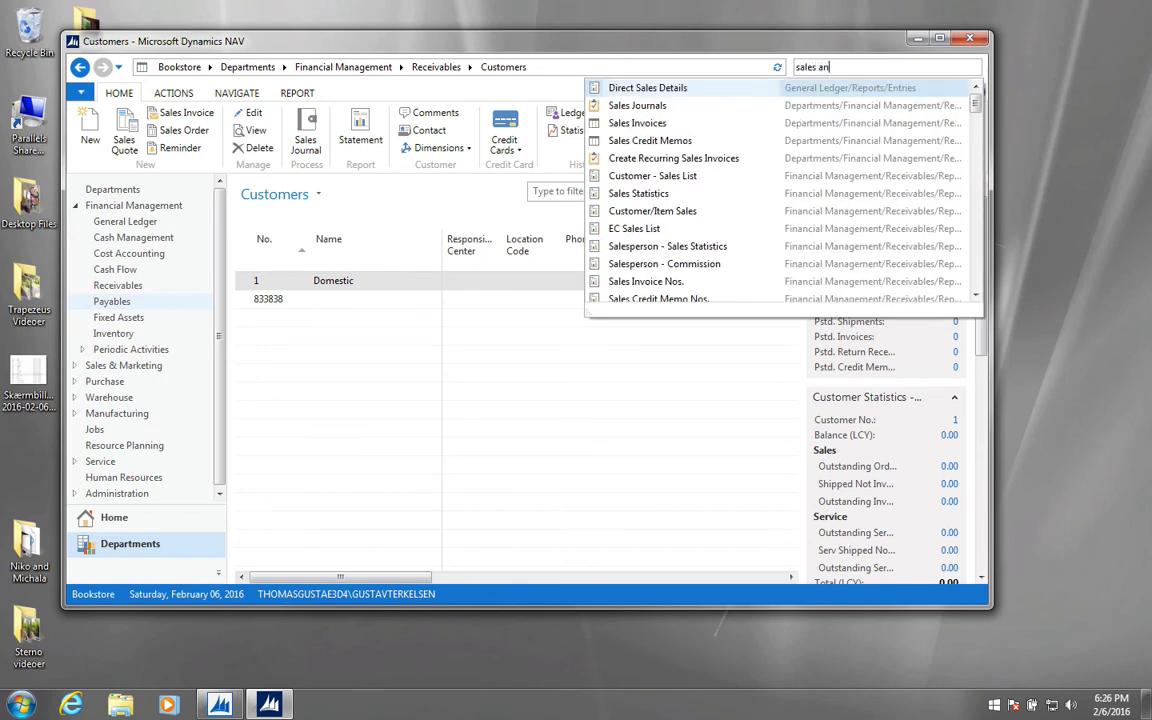
pyautogui.write('set')
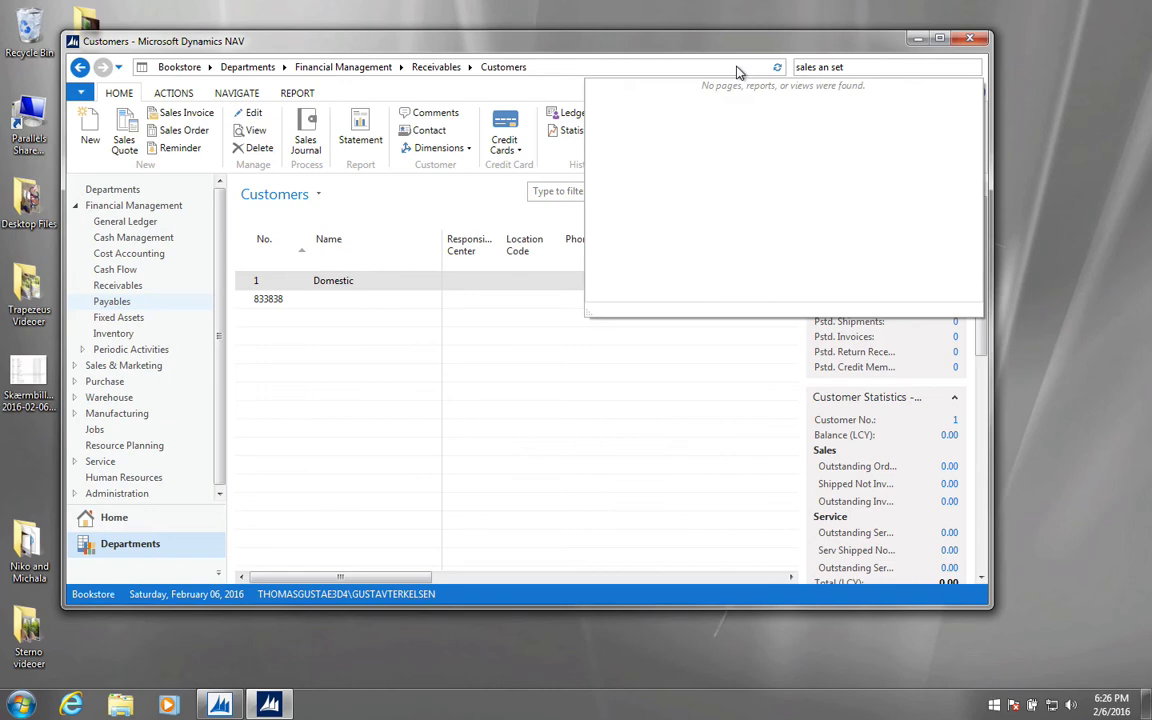
pyautogui.press('BackSpace')
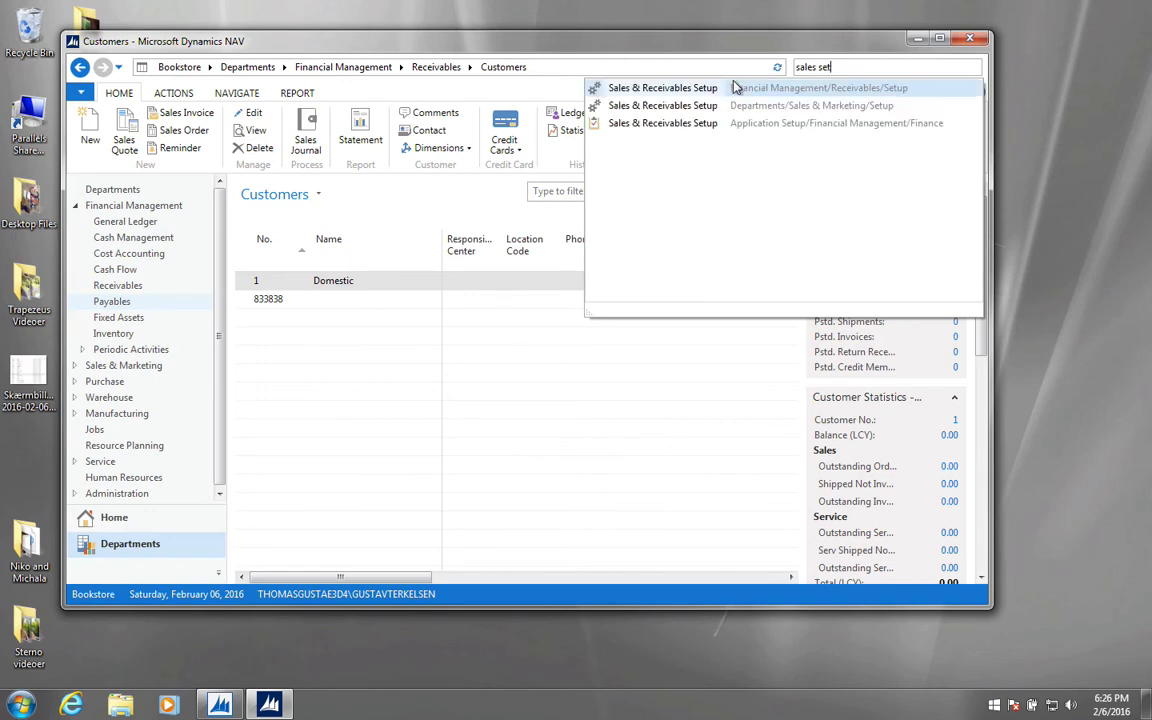
pyautogui.click(662, 88)
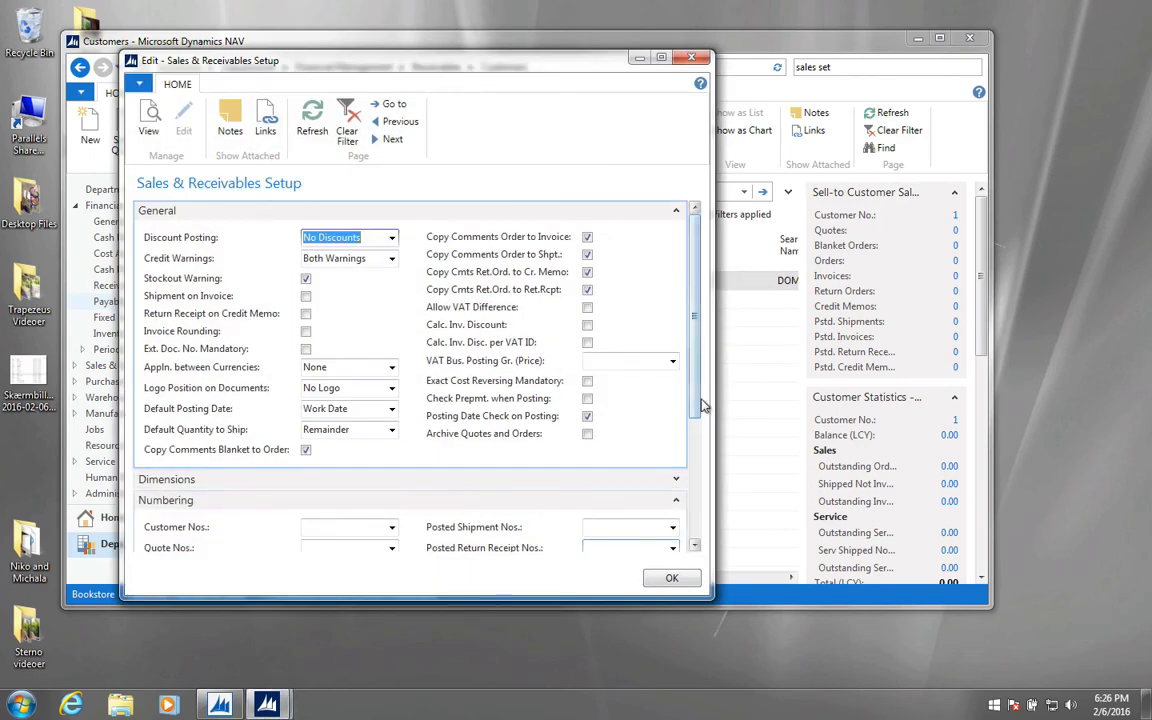
# - Set Customer Nos. to CUST on the Numbering FastTab, save, and start a new customer card
pyautogui.scroll(-3)
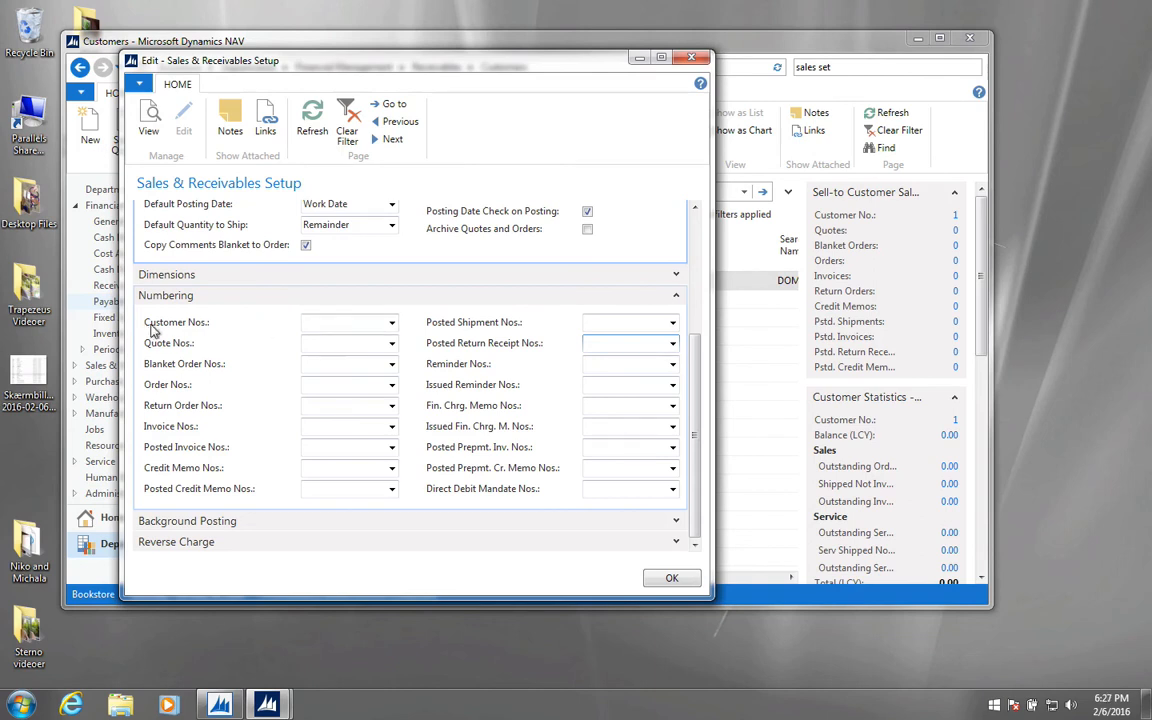
pyautogui.click(344, 322)
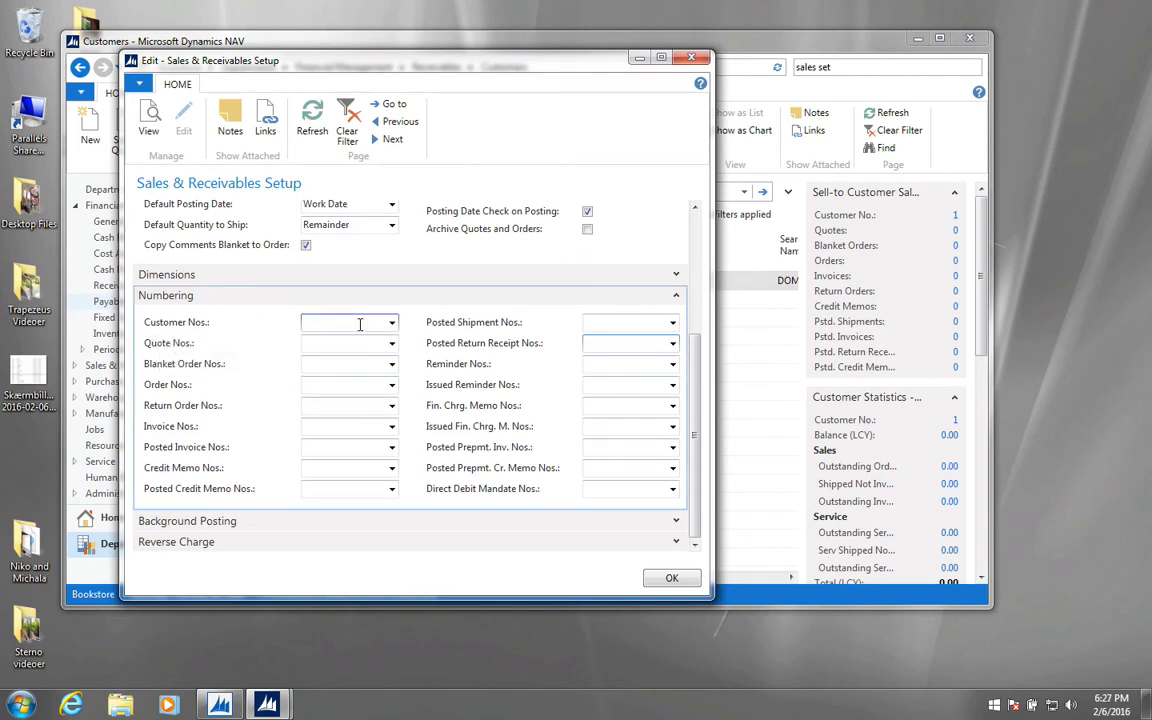
pyautogui.write('cust')
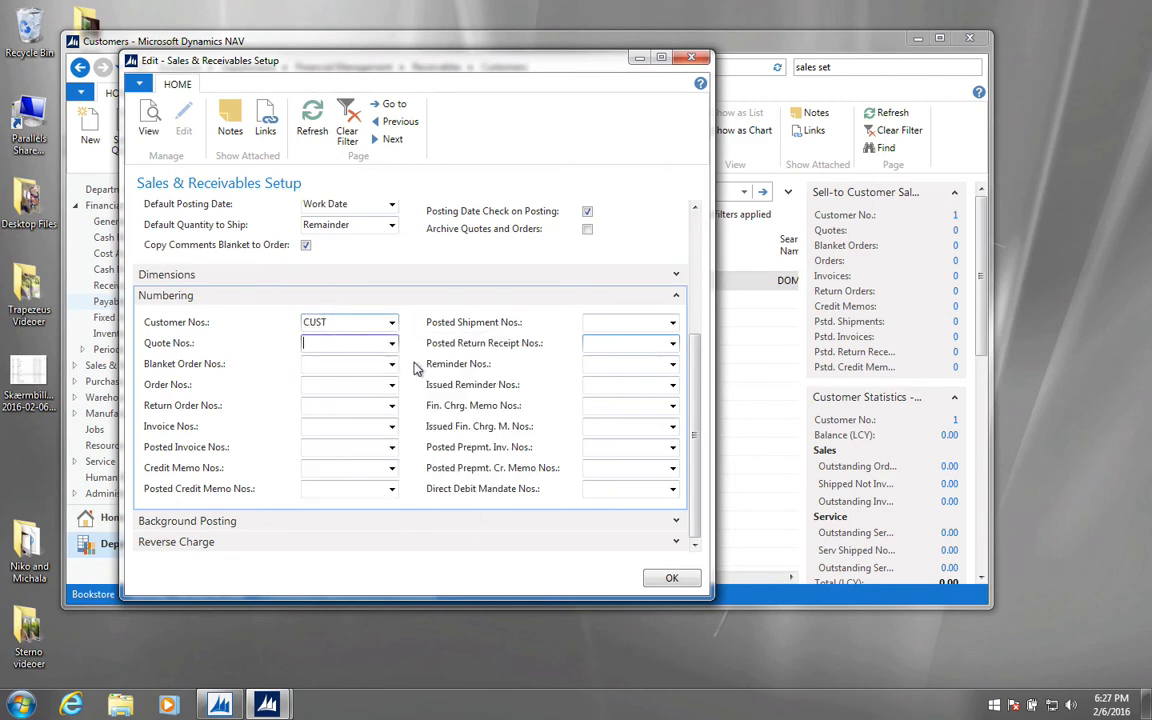
pyautogui.click(672, 578)
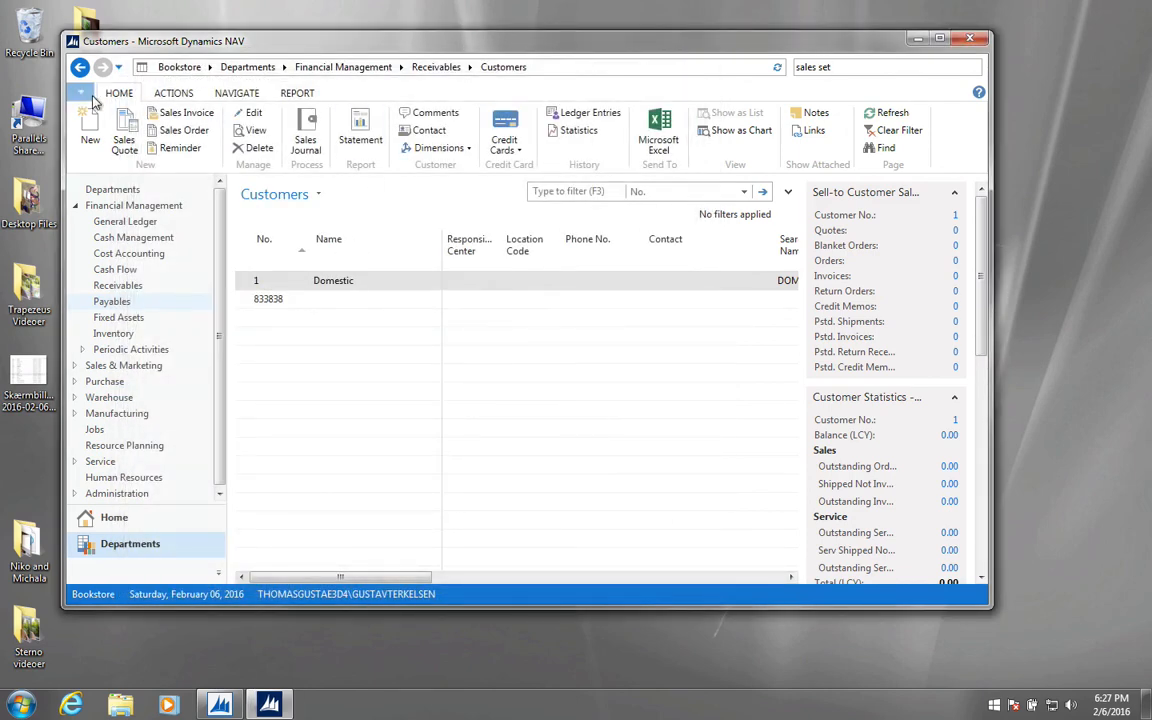
pyautogui.click(88, 130)
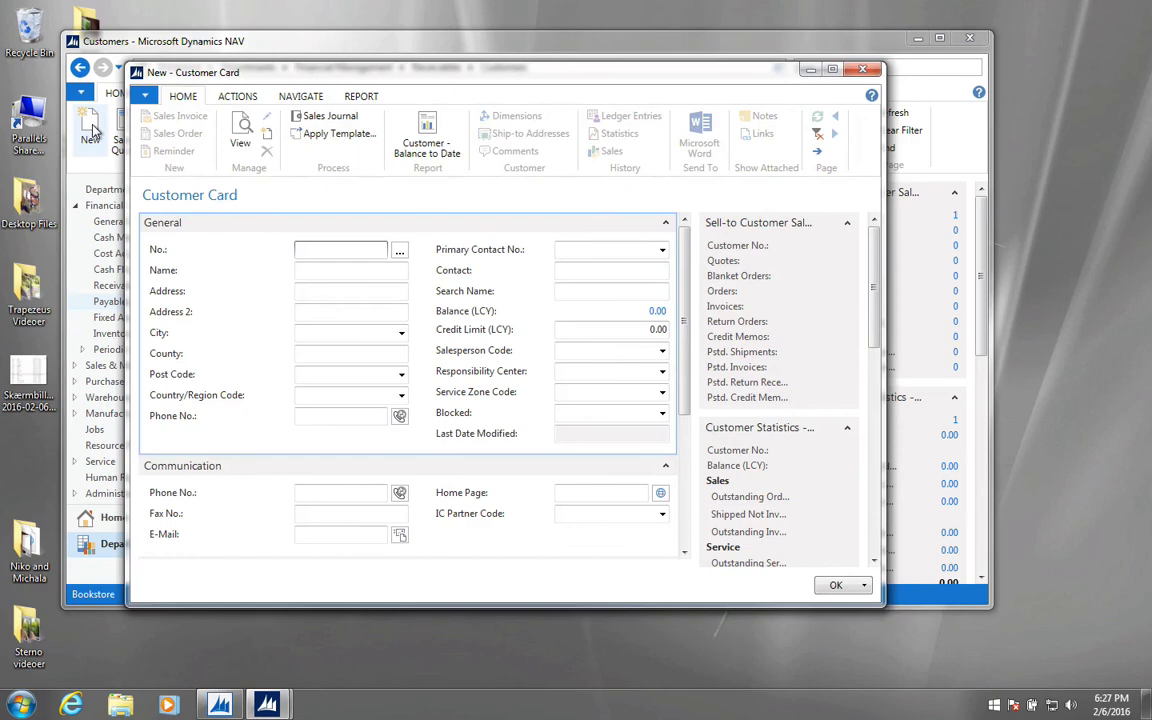